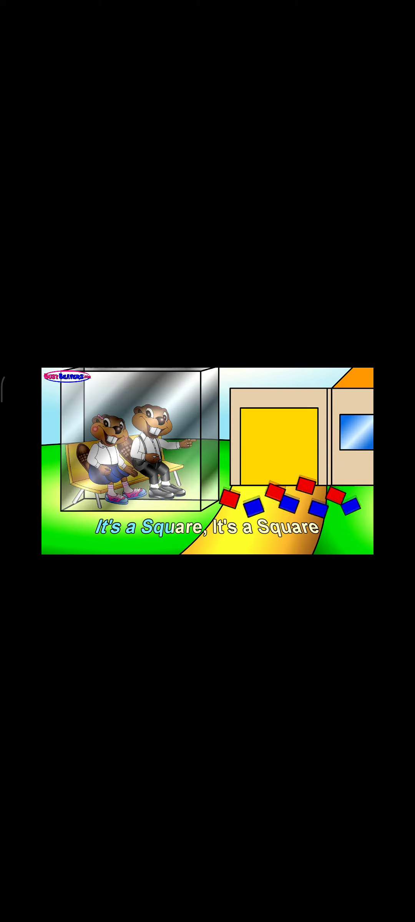
Keep the square song and nighttime street scenes playing until the beaver subscribe screen appears
{"action": "left_click", "coordinate": [208, 459]}
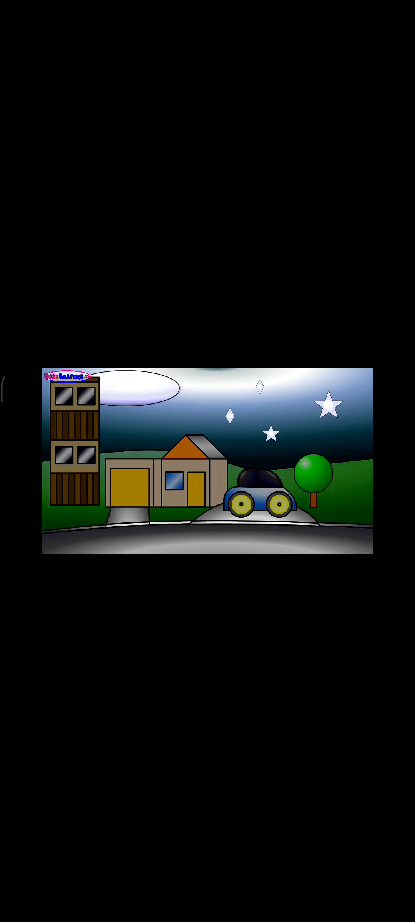
{"action": "left_click", "coordinate": [207, 460]}
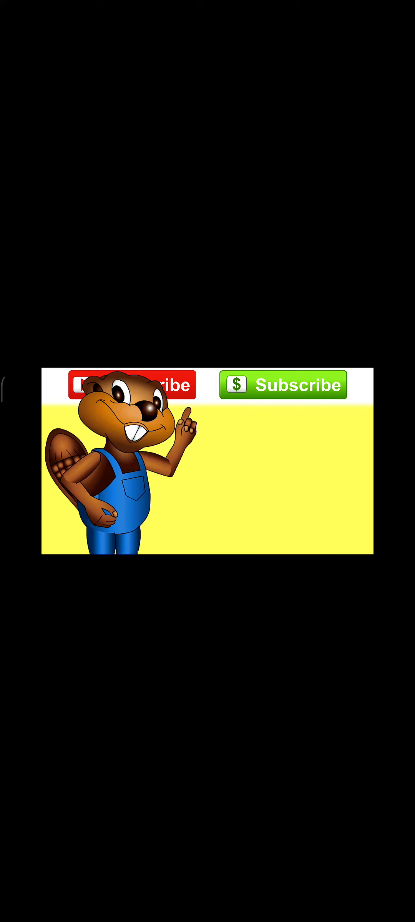
Toggle the player overlay while the Numbers, Colors, Nursery and ABC collection thumbnails cycle
{"action": "left_click", "coordinate": [207, 460]}
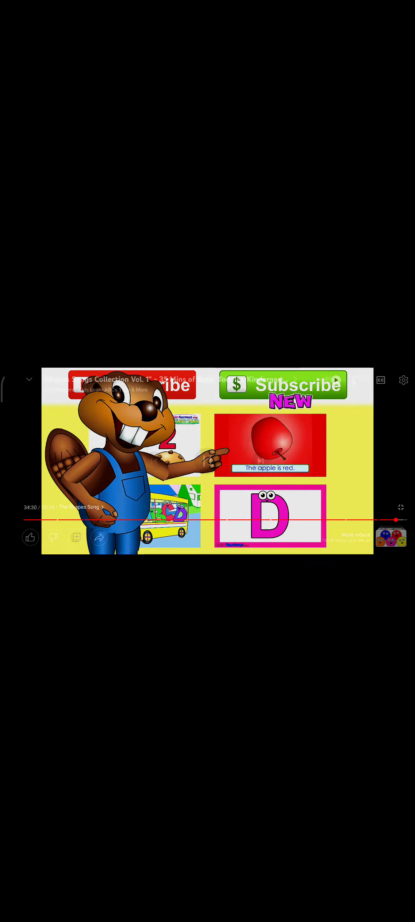
{"action": "left_click", "coordinate": [208, 460]}
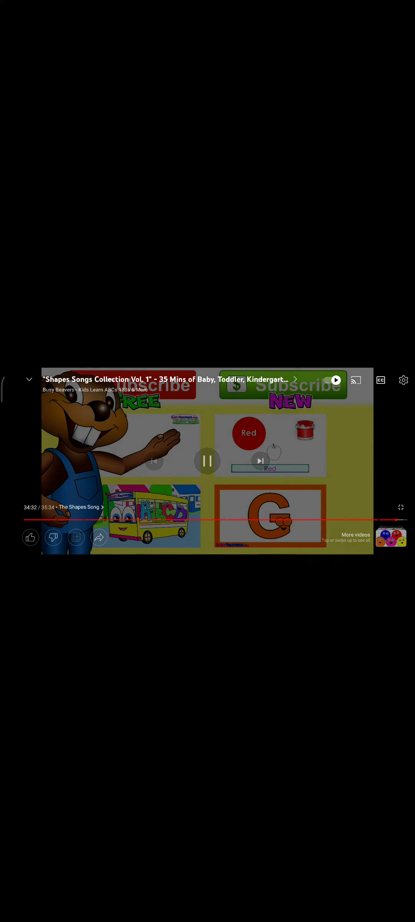
{"action": "left_click", "coordinate": [206, 460]}
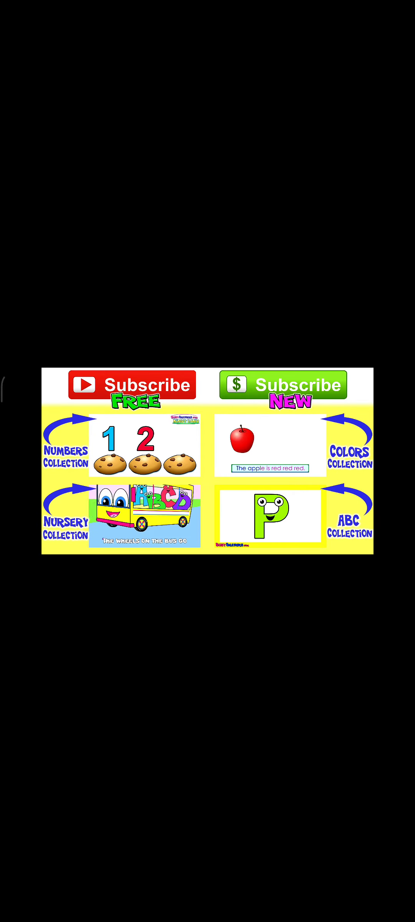
{"action": "left_click", "coordinate": [207, 462]}
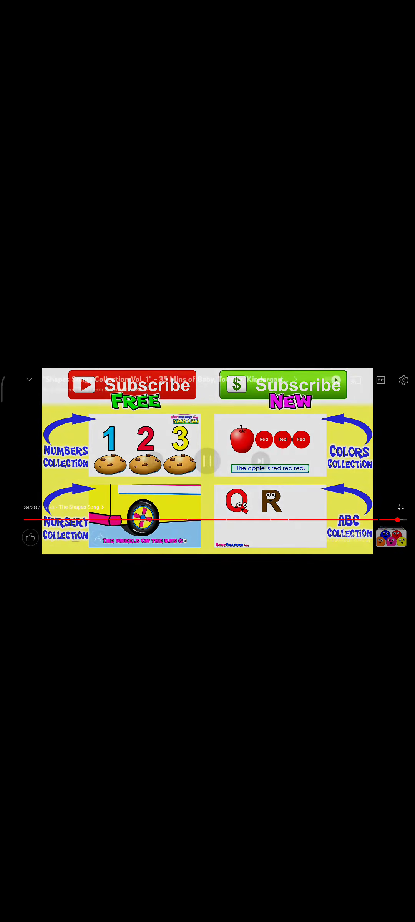
{"action": "left_click", "coordinate": [208, 459]}
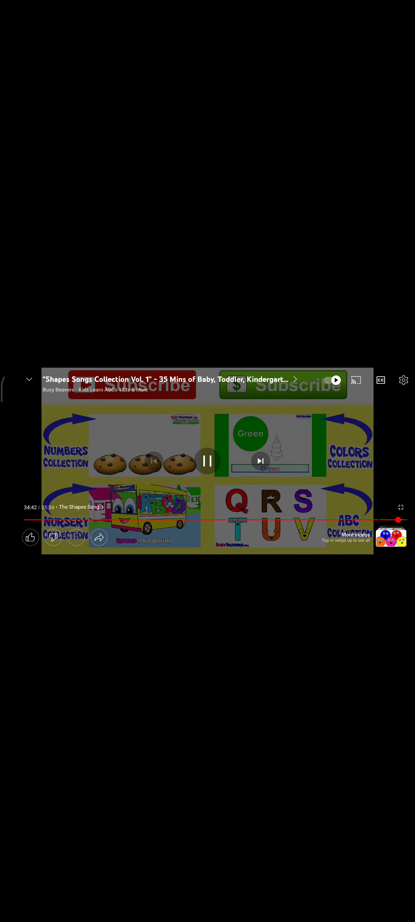
{"action": "left_click", "coordinate": [208, 460]}
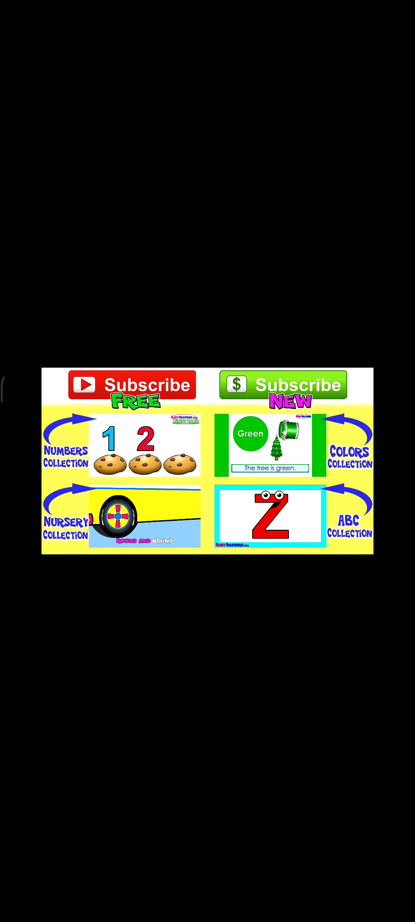
{"action": "left_click", "coordinate": [208, 462]}
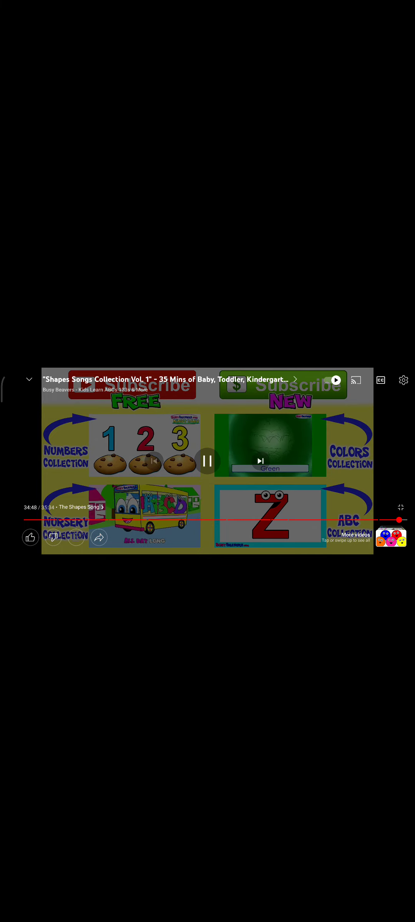